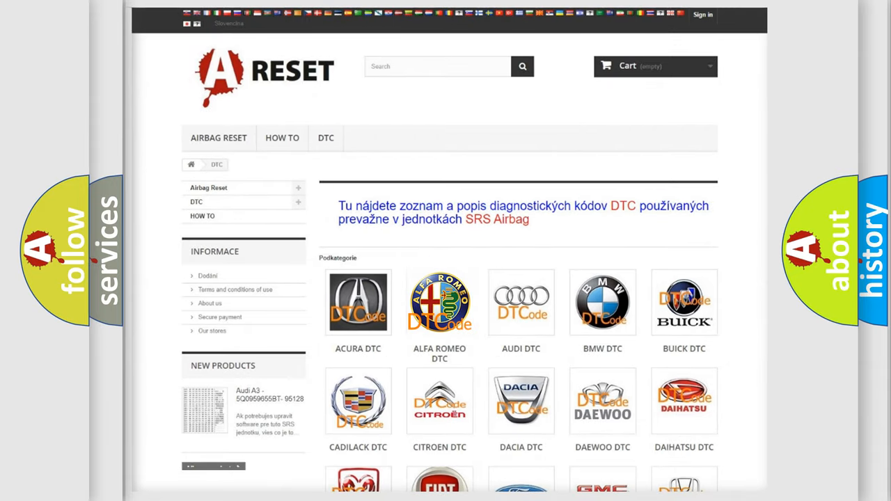
- Browse the Alfa Romeo DTC code list down to the B0108 entries
click(440, 302)
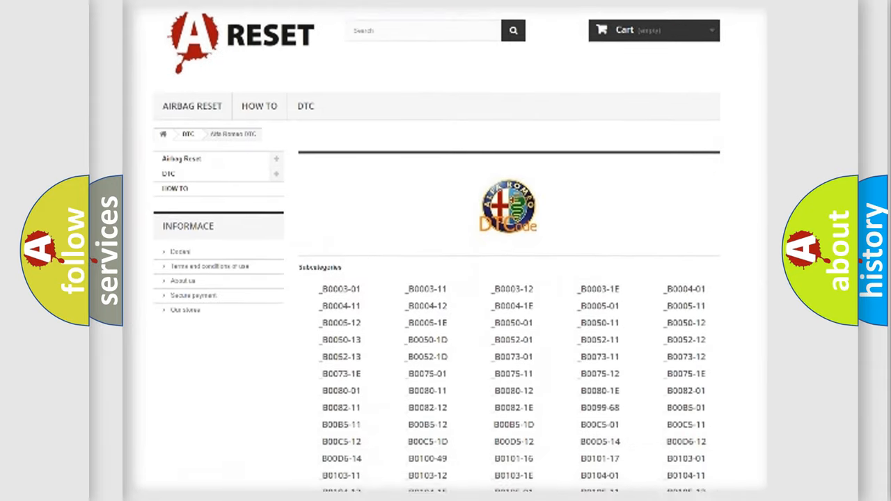
scroll(down, 3)
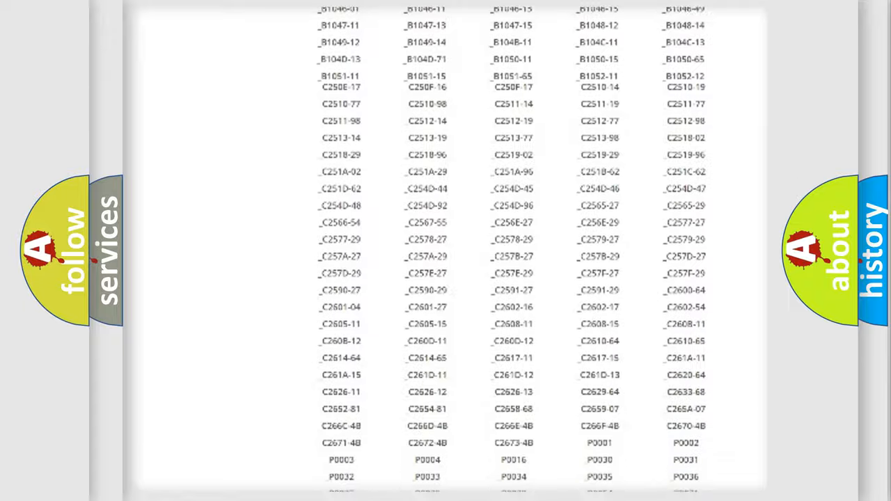
scroll(up, 3)
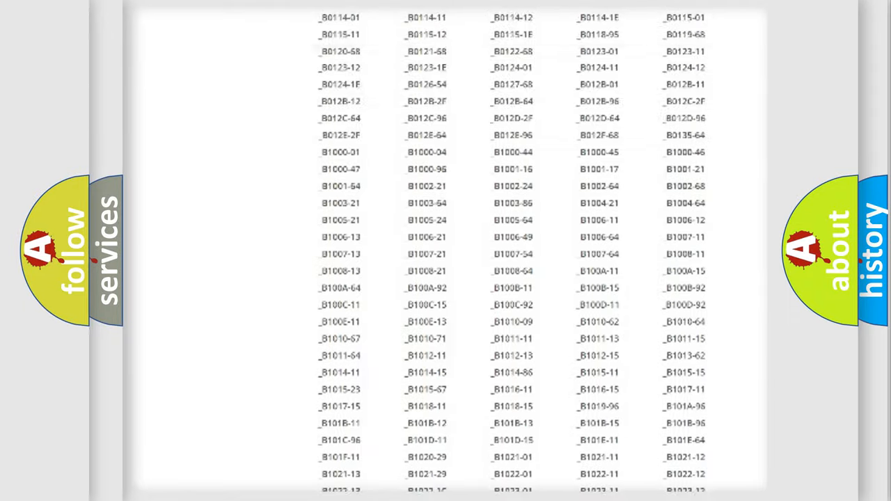
scroll(up, 3)
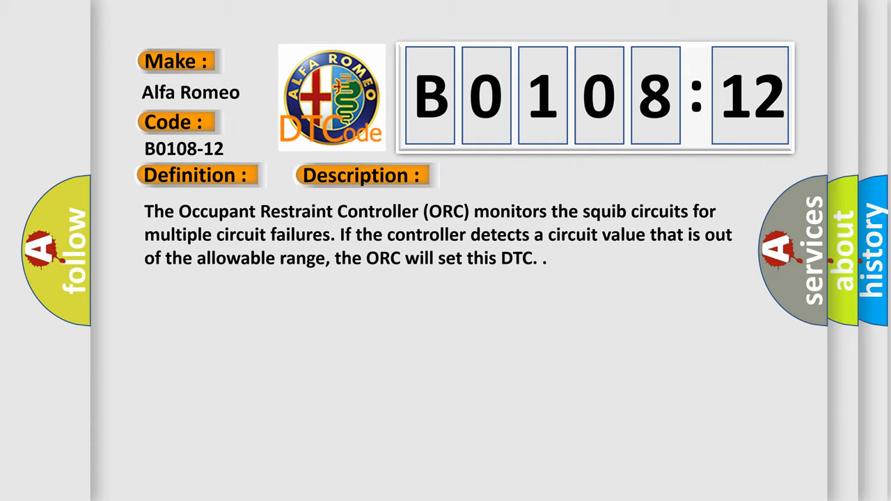
- Advance the B0108-12 slide so the description gives way to its cause list
click(509, 176)
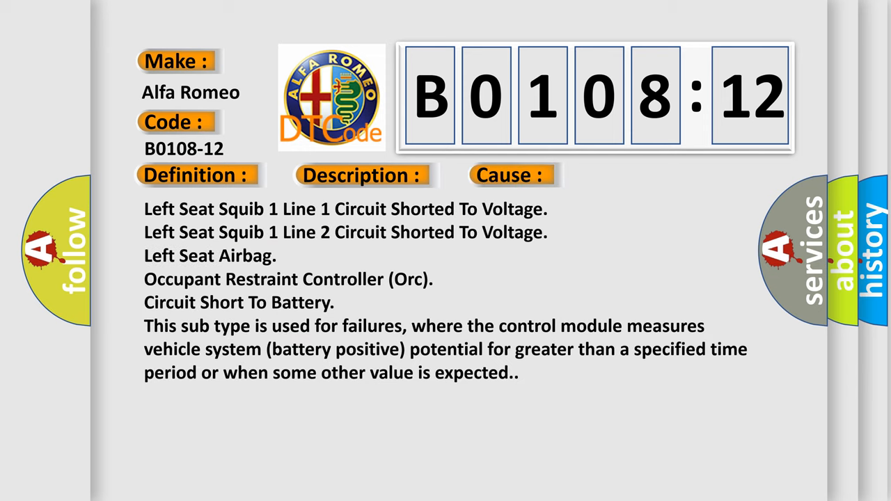